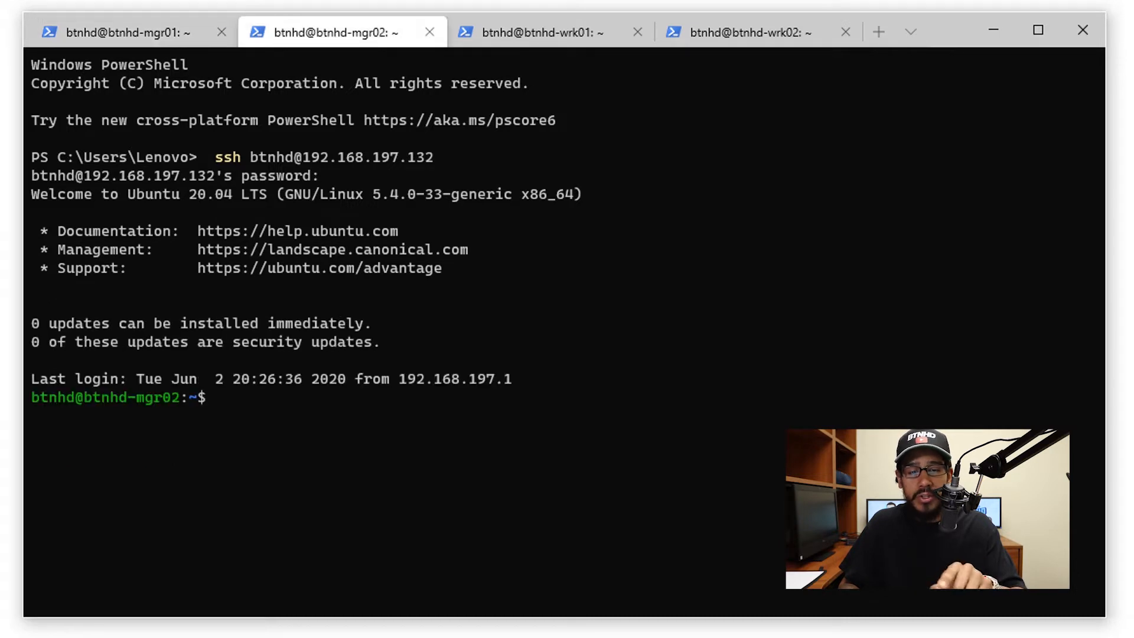
Confirm Docker 19.03.11 client and server on the manager02, worker01 and worker02 sessions.
left_click(737, 32)
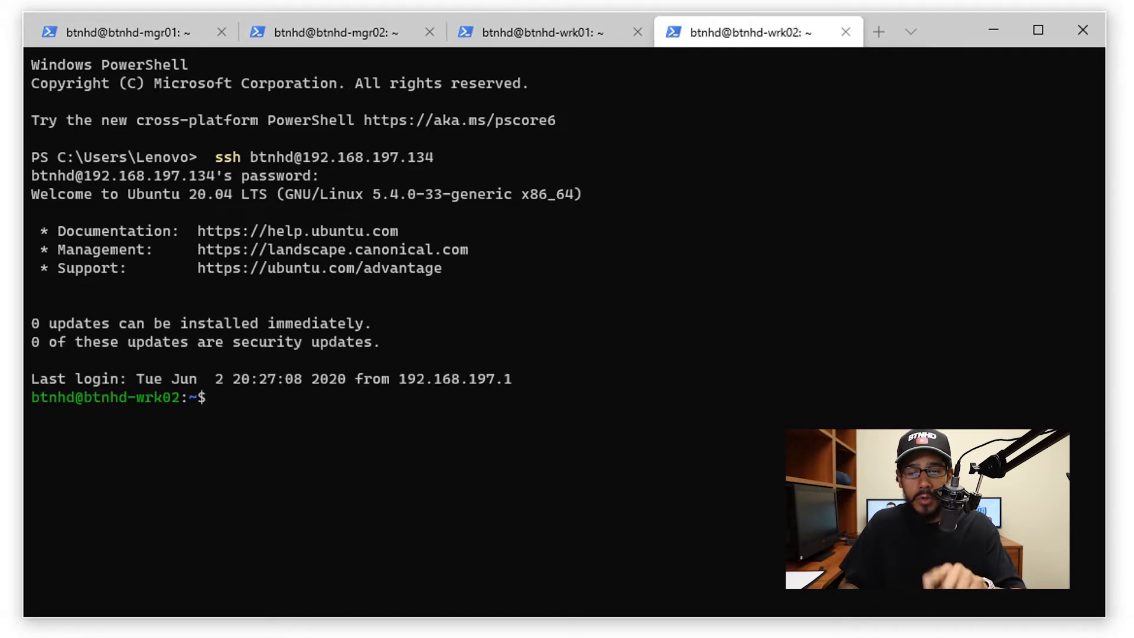
left_click(122, 32)
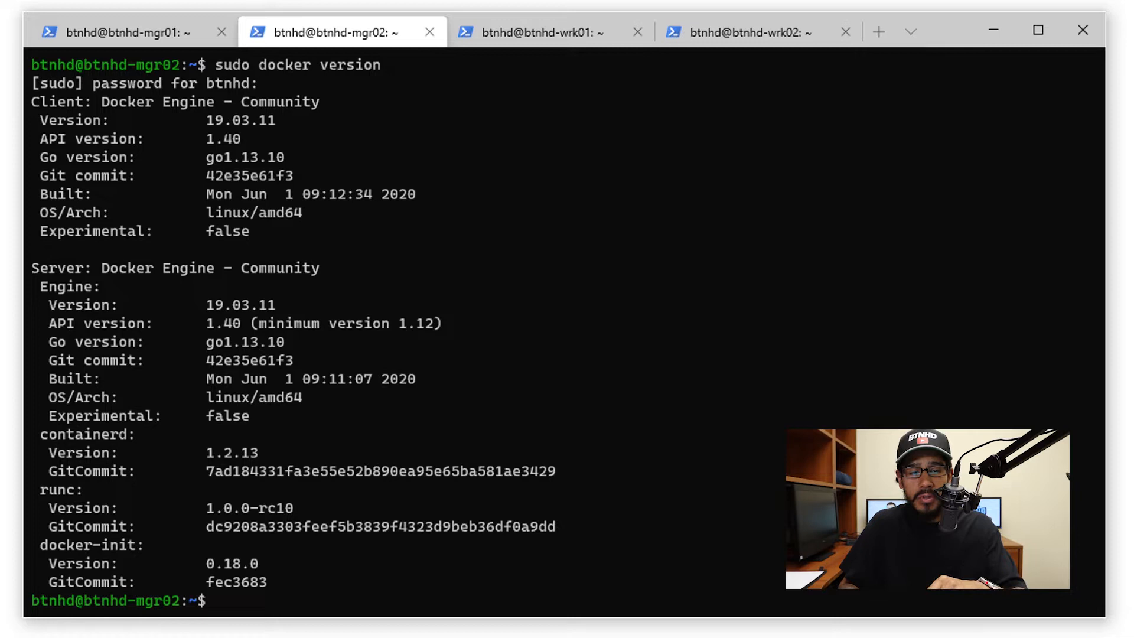
left_click(539, 32)
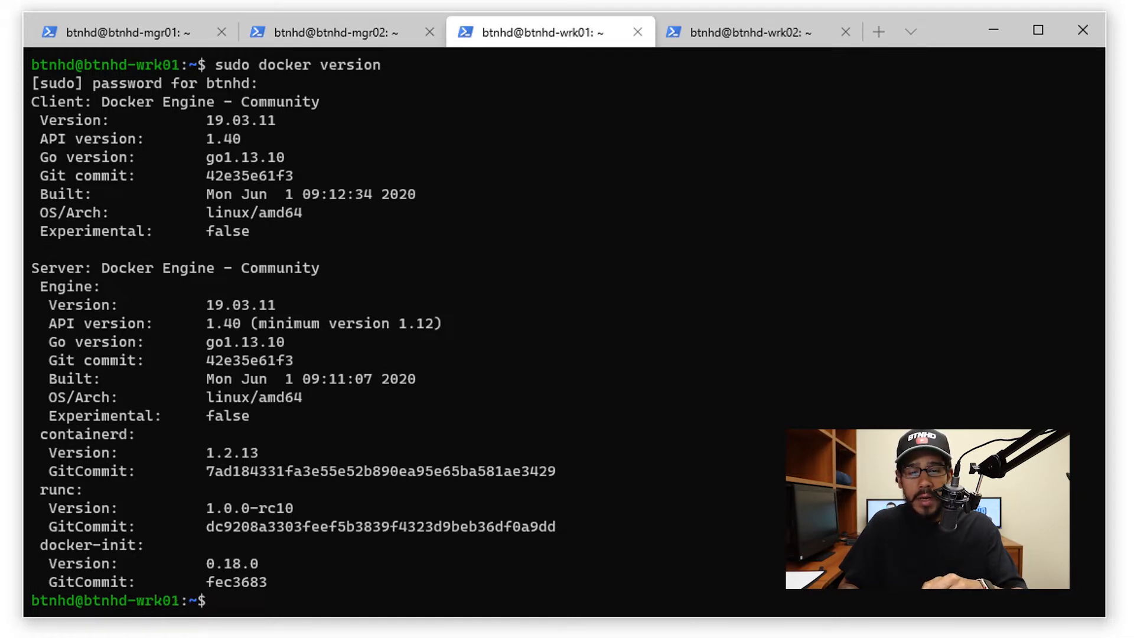
left_click(752, 32)
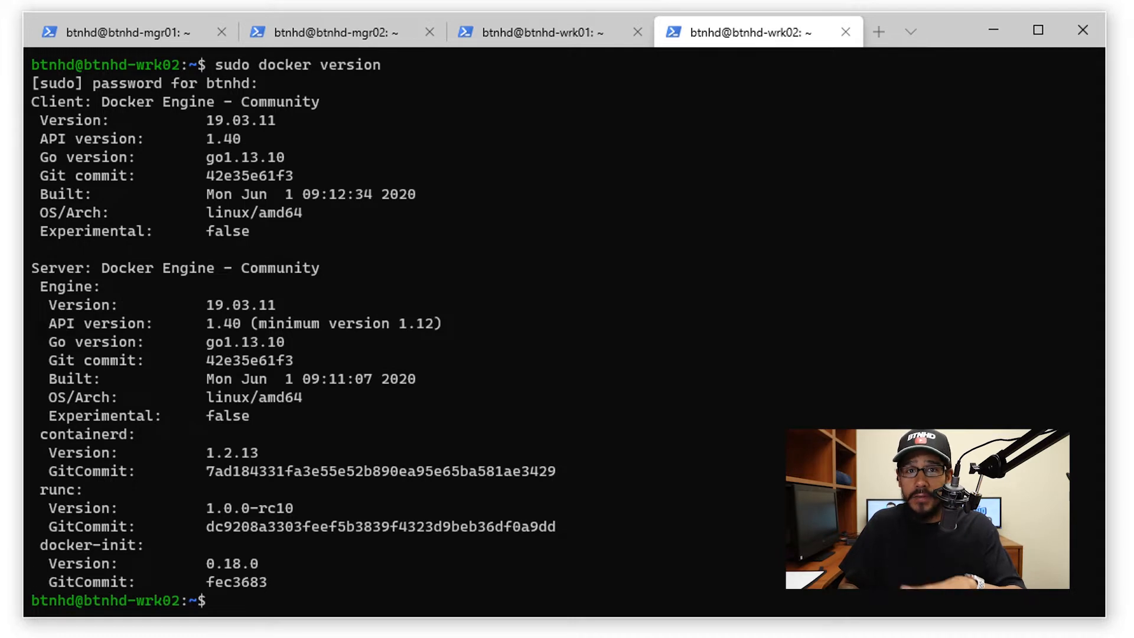
Run docker swarm init on manager01 with advertise and listen address 192.168.197.131:2377.
left_click(126, 32)
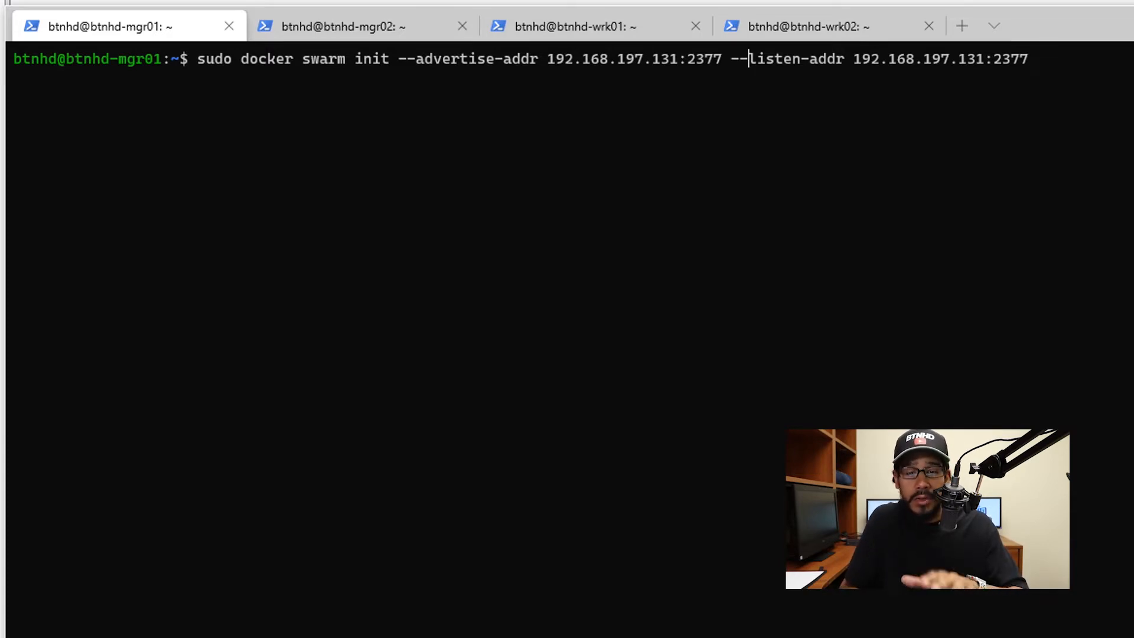
key("Return")
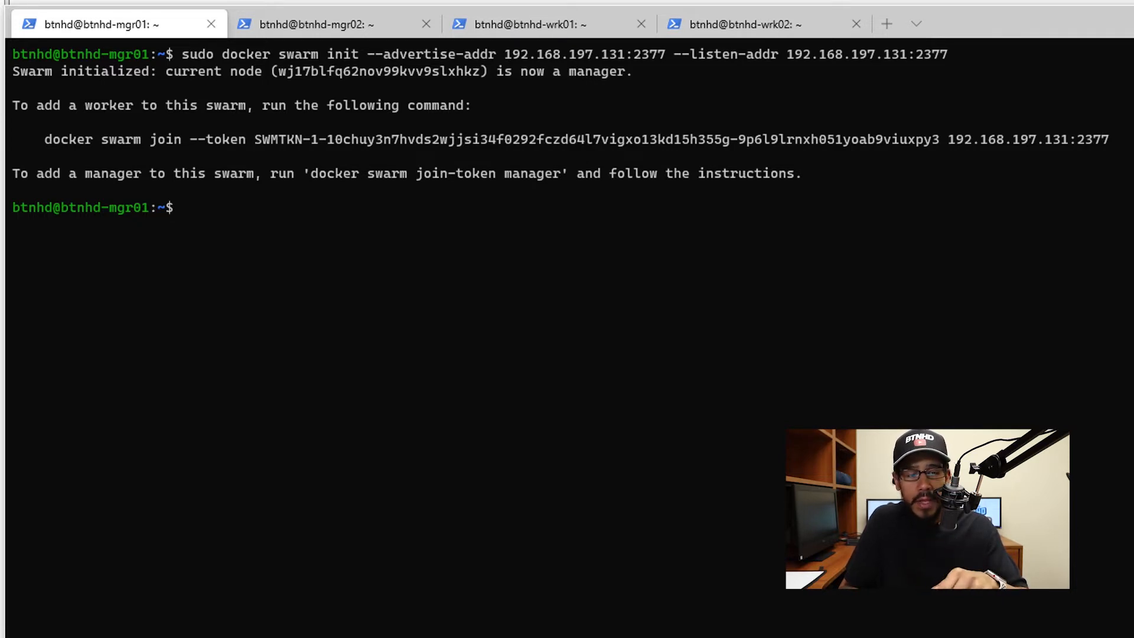
Show the manager join-token command on manager01.
type("sudo docker swarm join-token manager")
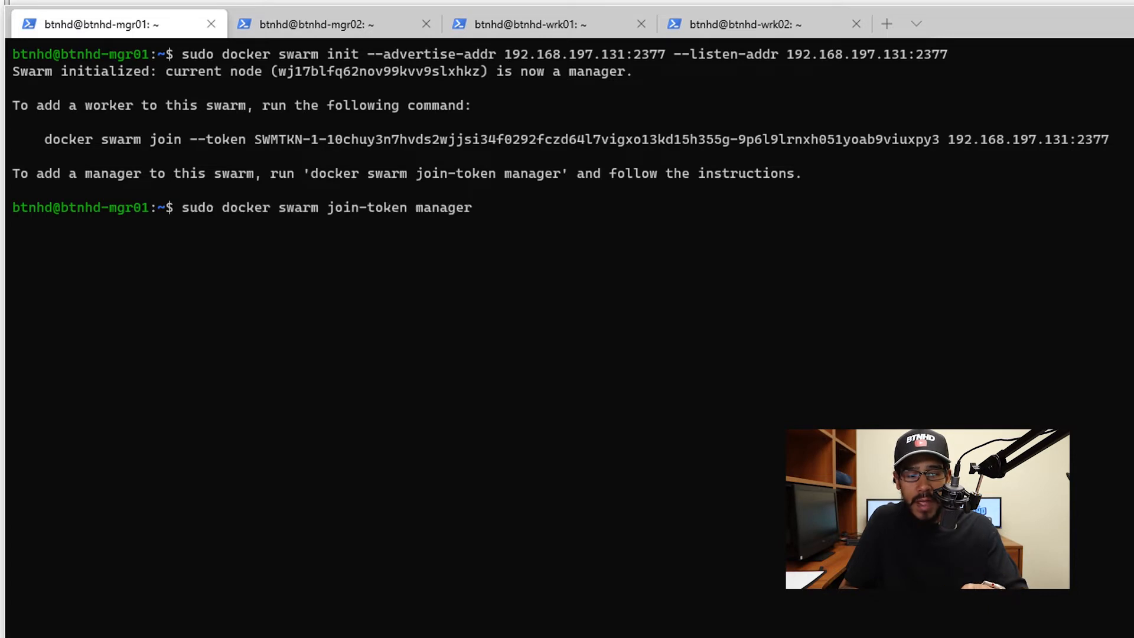
key("Return")
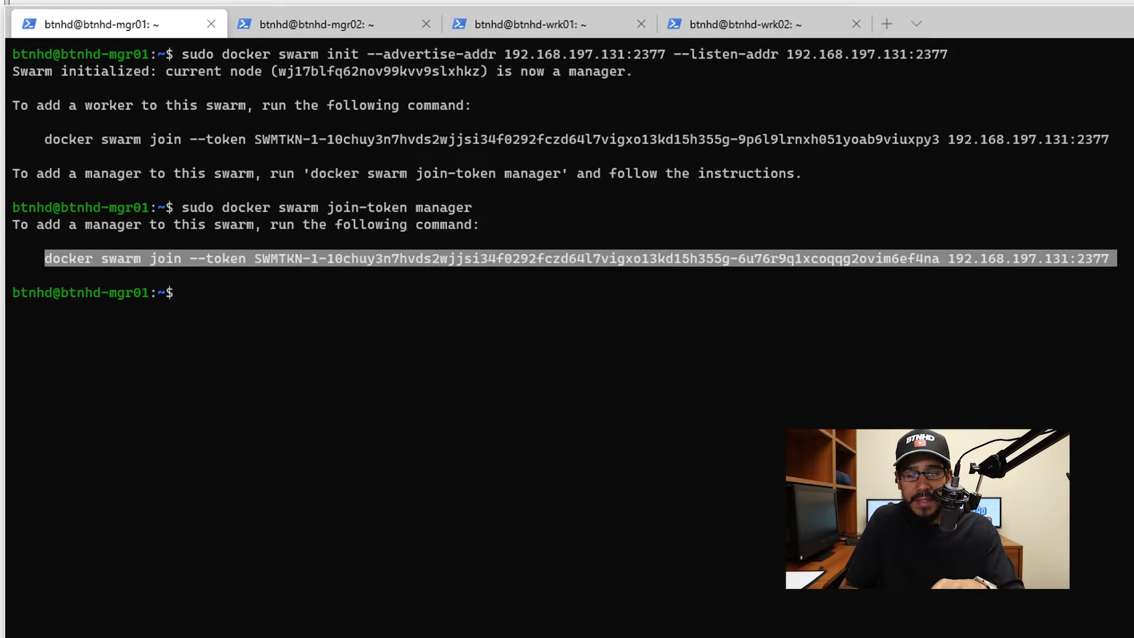
Join manager02 to the swarm as a manager with advertise/listen address 192.168.197.132.
left_click(313, 24)
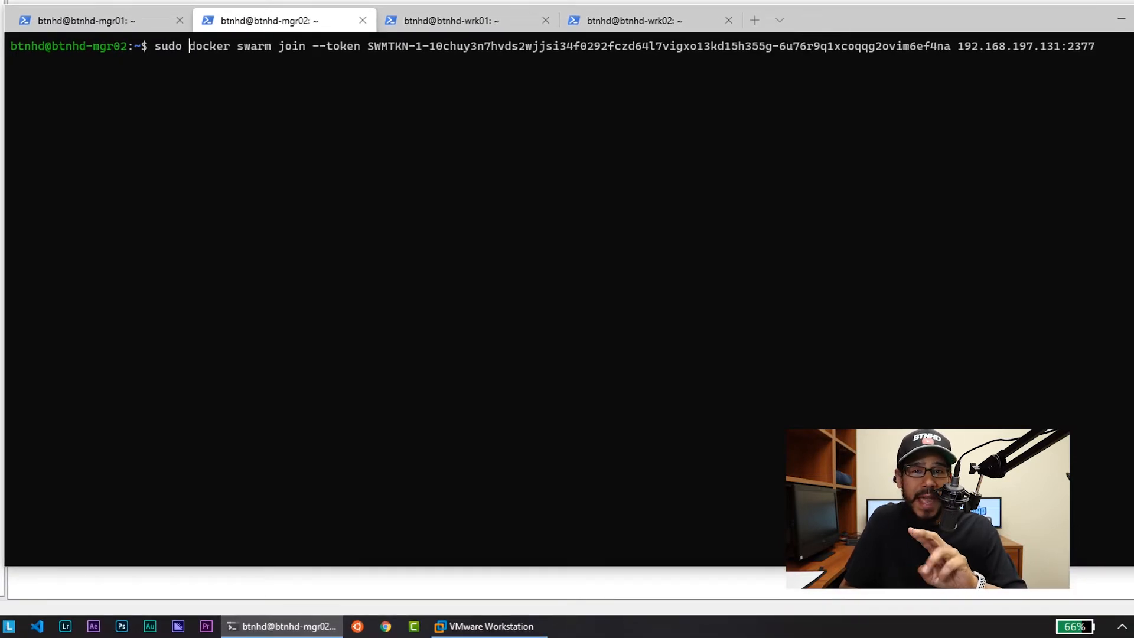
type("--advertise-addr 192.168.197.132 --listen-addr 192.168.197.132")
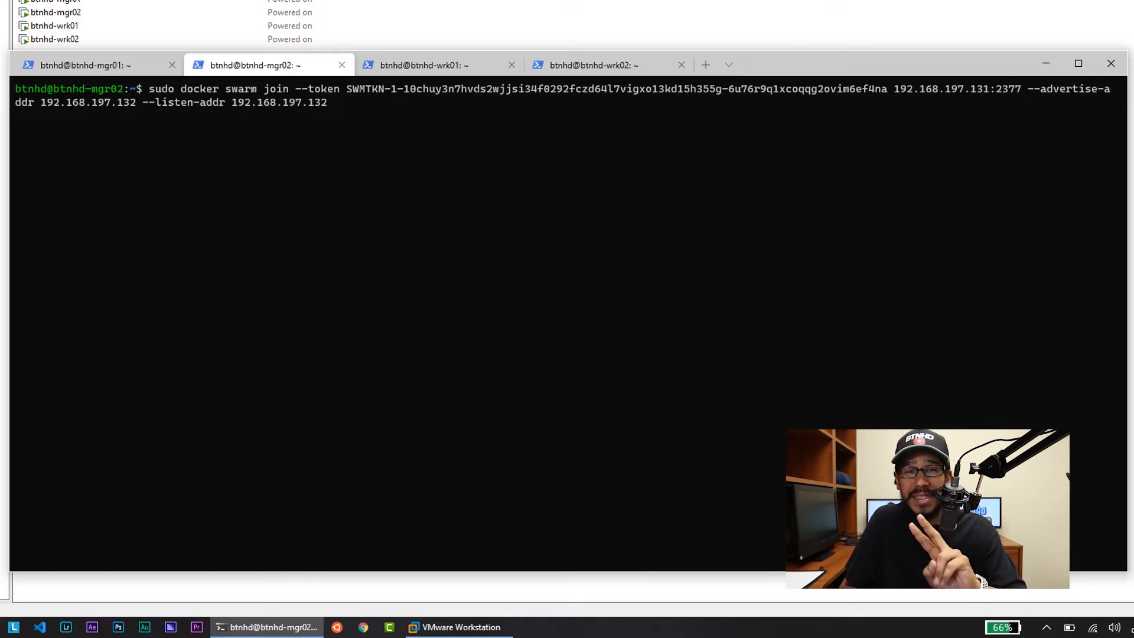
key("Return")
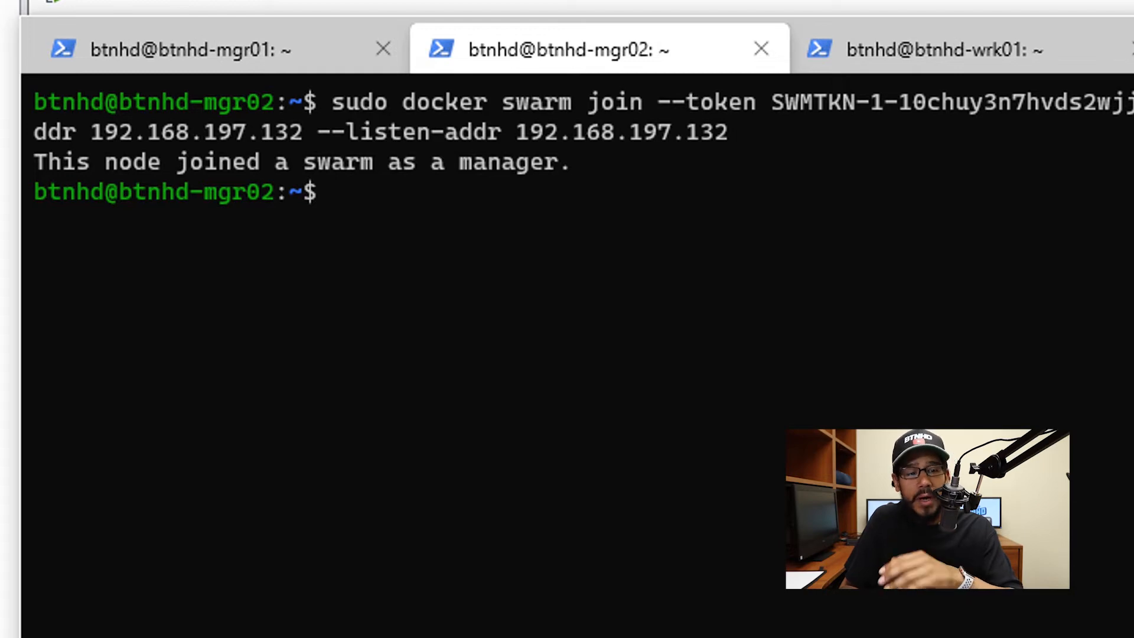
Join worker01 and worker02 to the swarm with the worker join command and their own addresses.
left_click(116, 28)
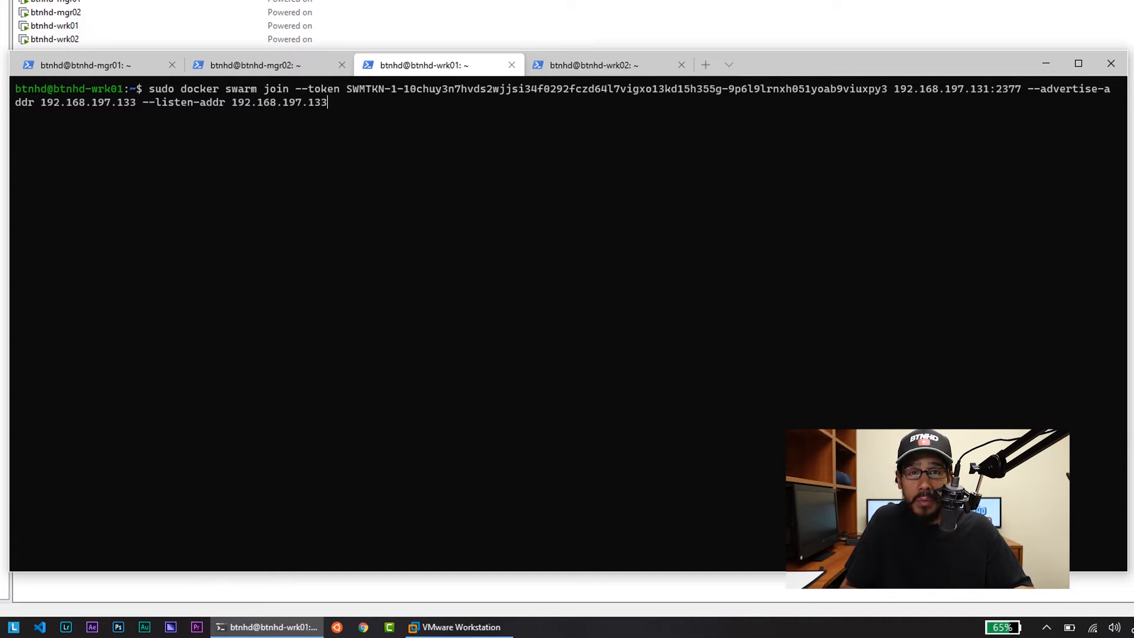
key("Return")
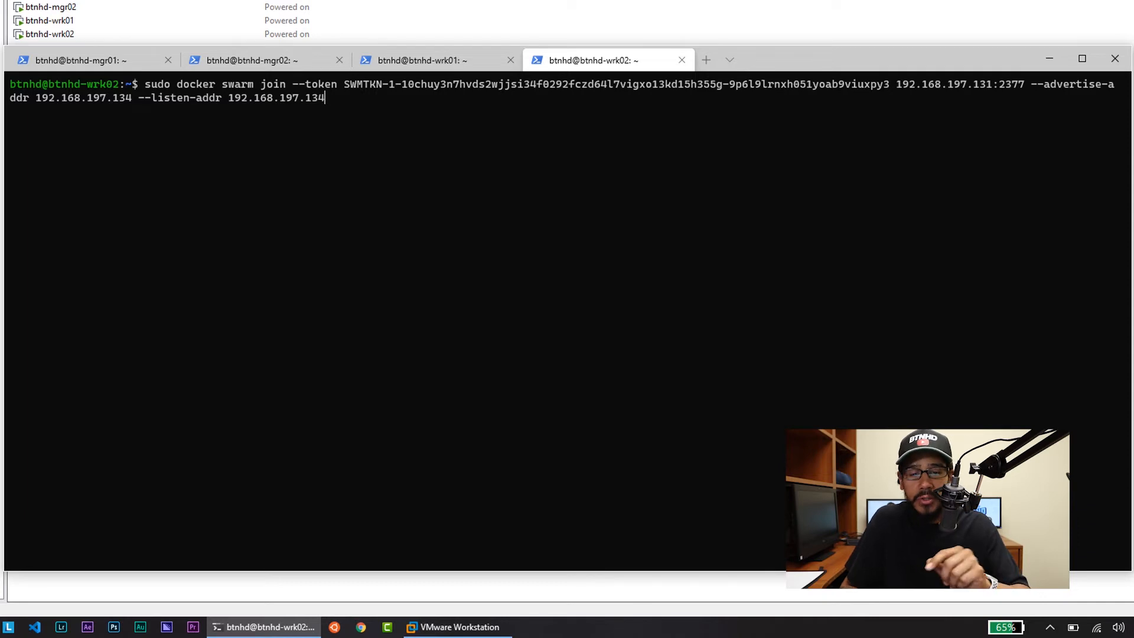
key("Return")
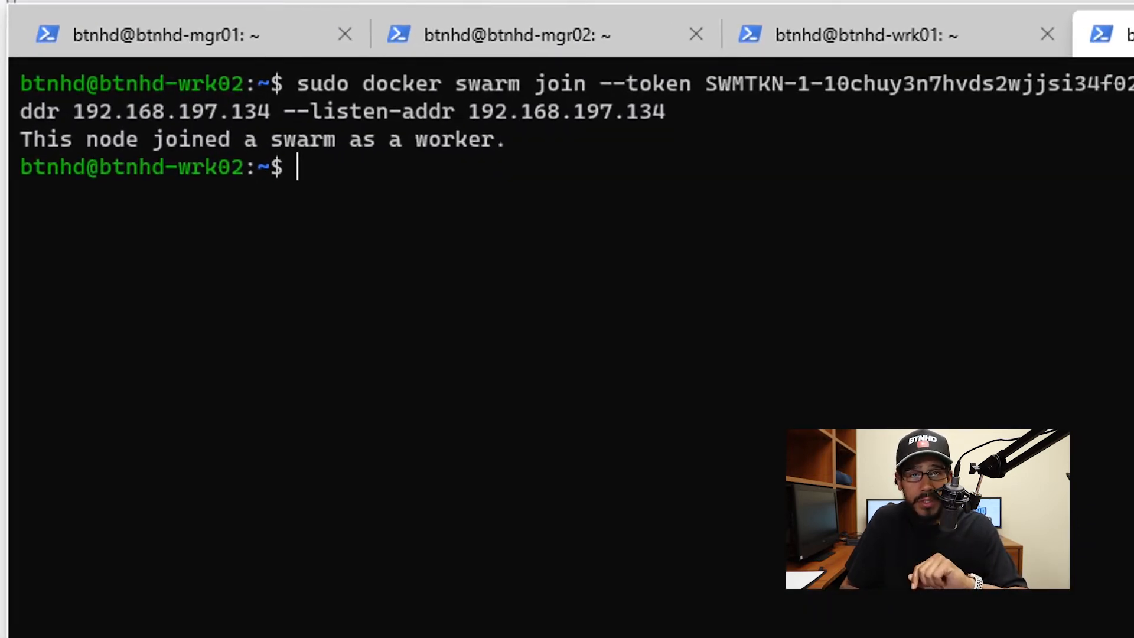
Run sudo docker info on manager01 and view the Swarm section showing 2 managers and 4 nodes.
left_click(165, 34)
type("sudo docker info")
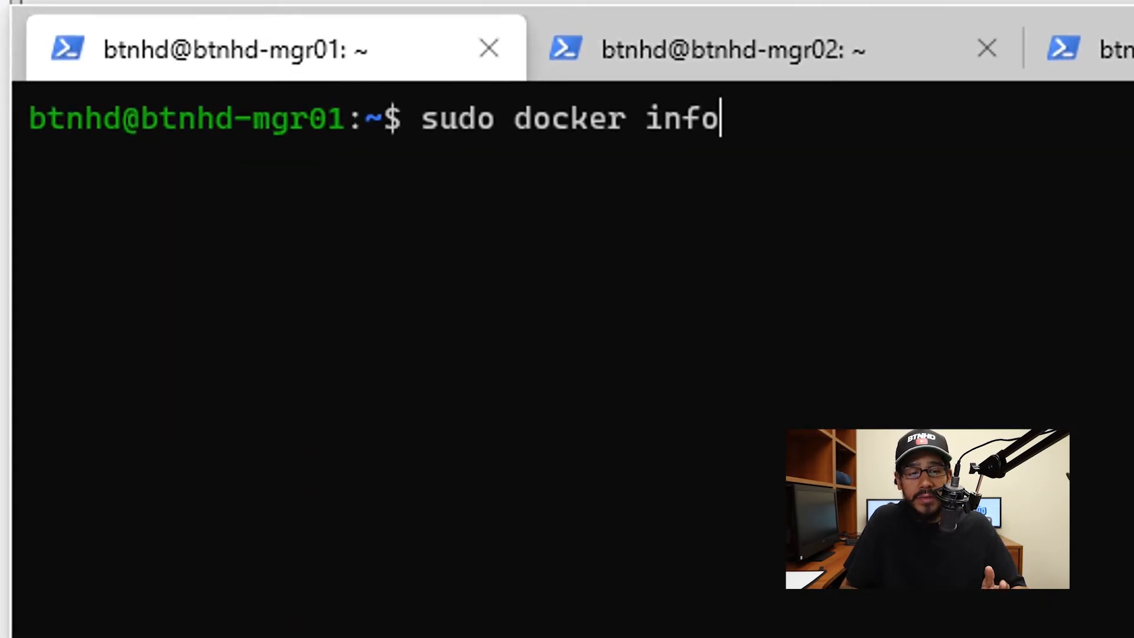
key("Return")
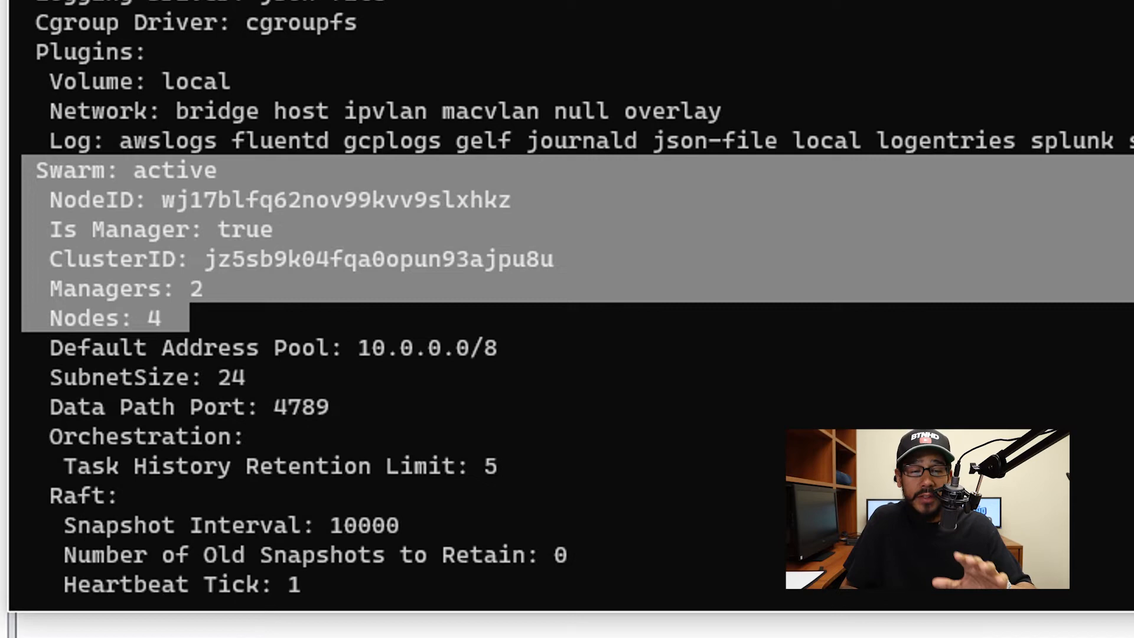
scroll("down", 3)
type("sudo docker node ls")
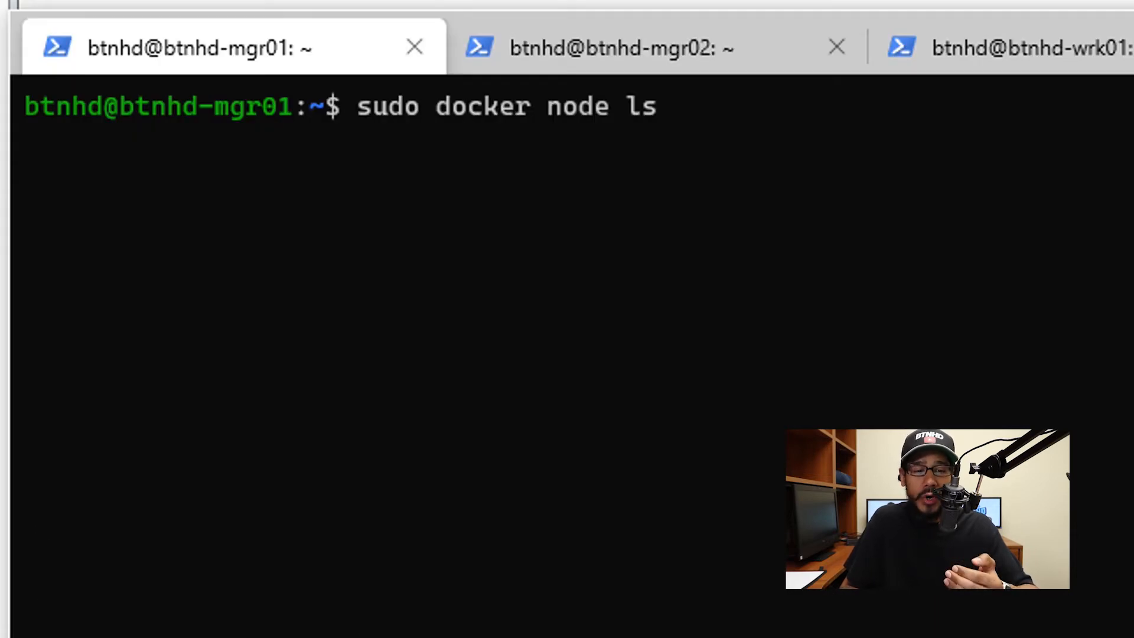
Run sudo docker node ls showing mgr01, mgr02, wrk01 and wrk02 Ready and Active.
key("Return")
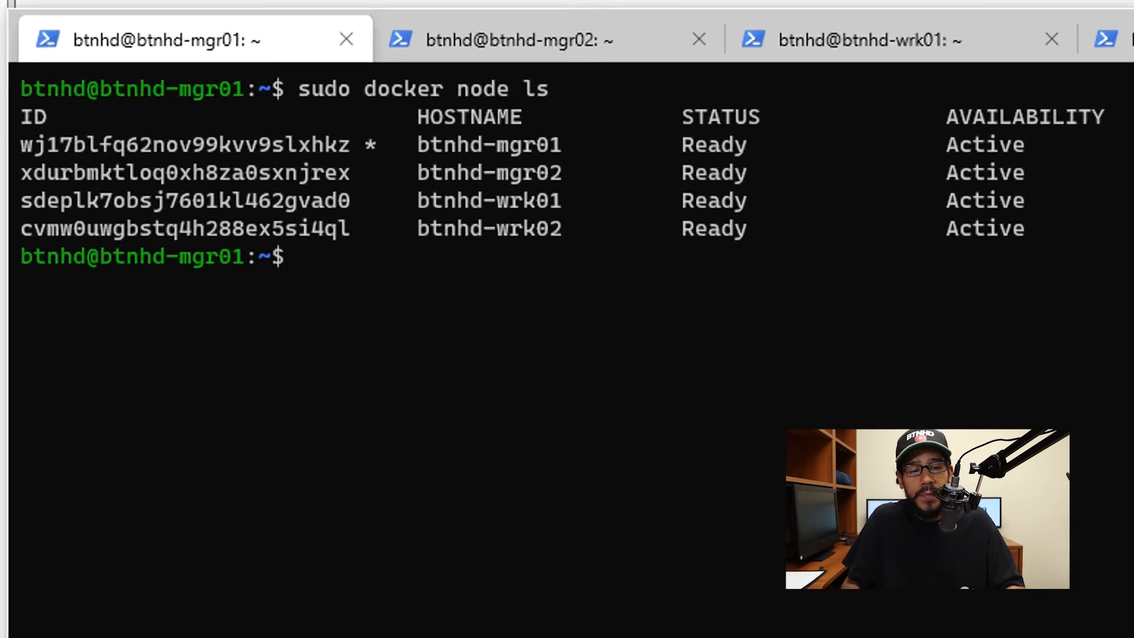
Pull the ubuntu image on manager01 and list the stored images to confirm ubuntu:latest.
type("sudo docker pull ubuntu")
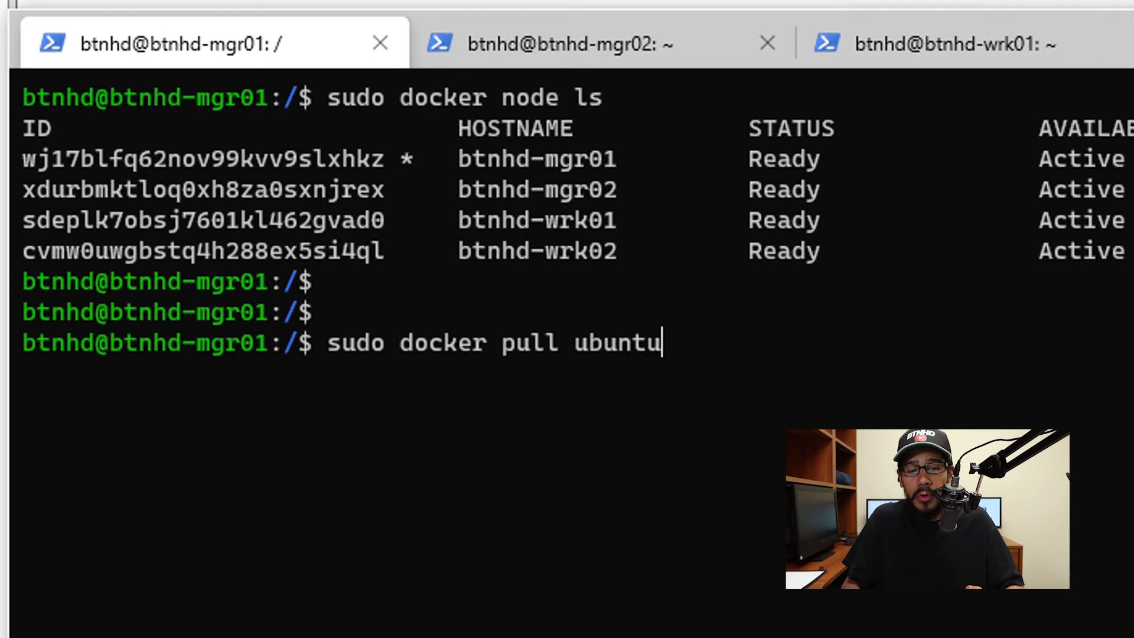
key("Return")
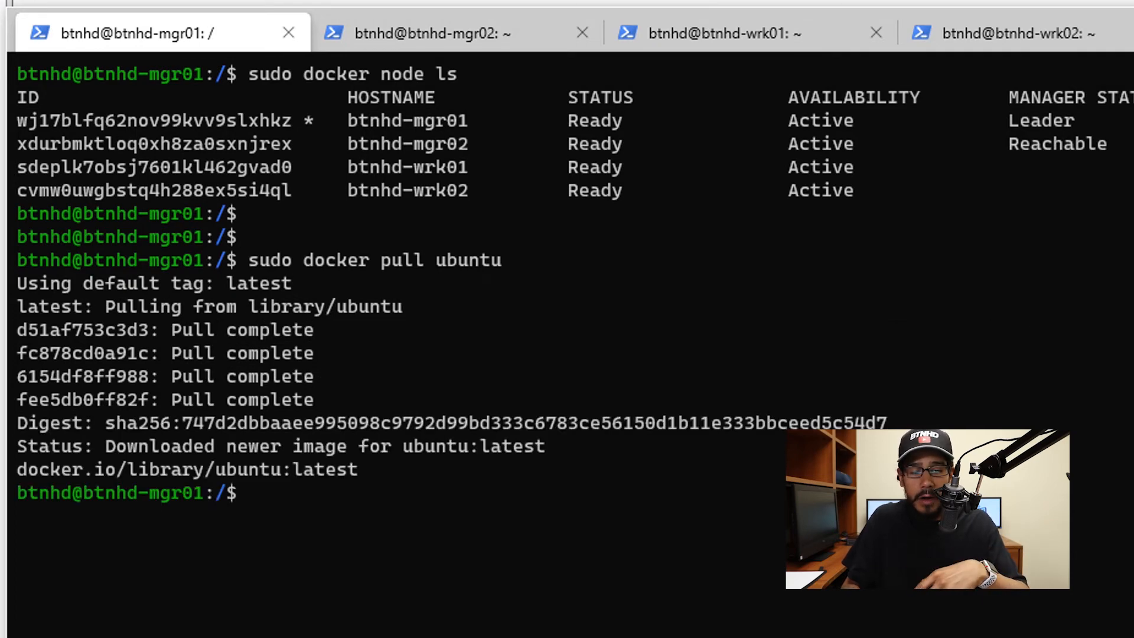
type("sudo docker images")
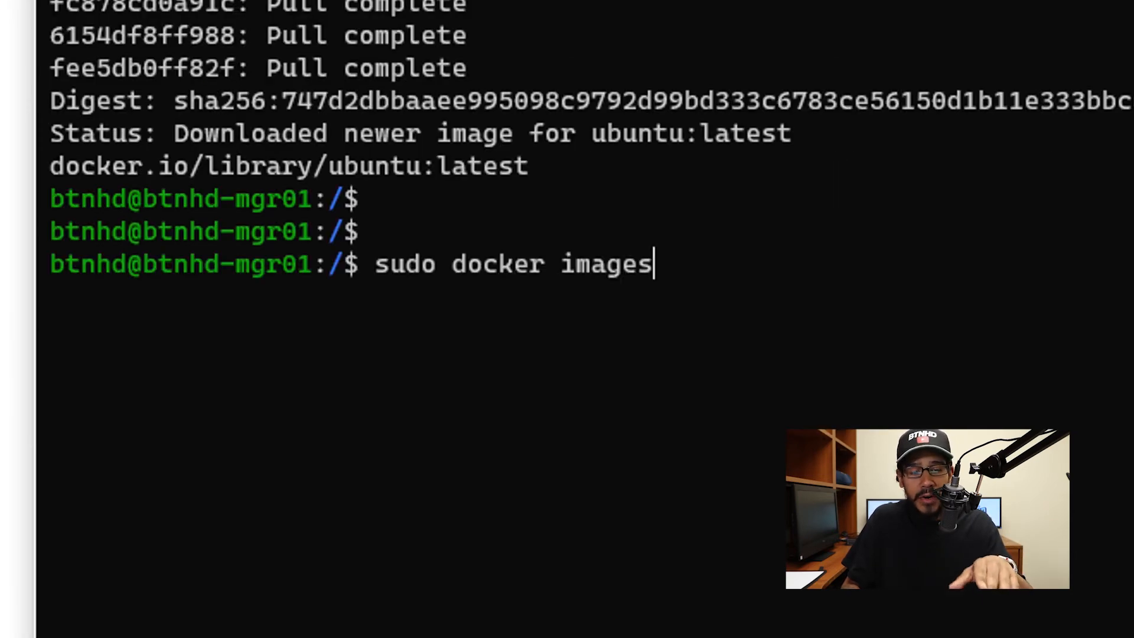
key("Return")
type("sudo docker run --name btnhd-ubuntu -it ubuntu")
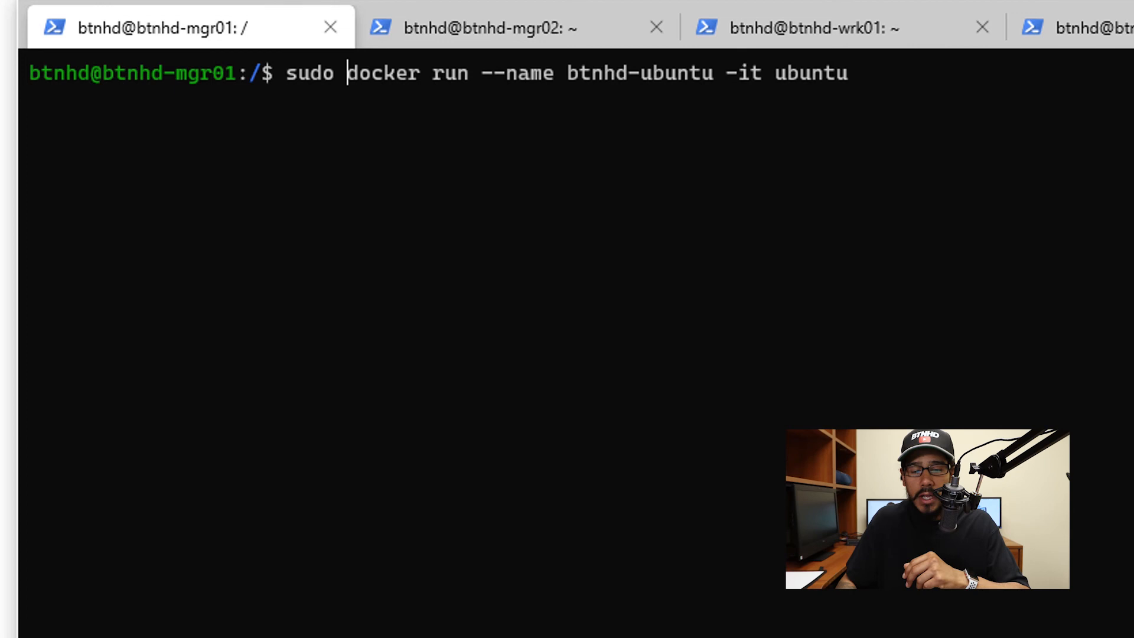
Start the interactive btnhd-ubuntu container and list its root directory with ls -l.
key("Return")
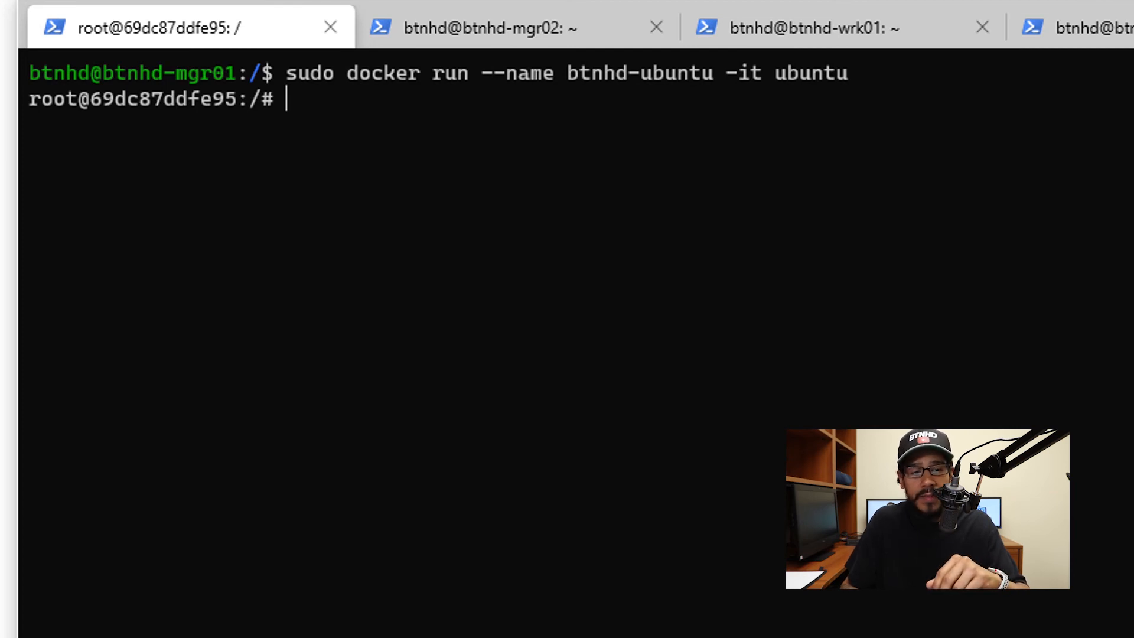
type("ls -l")
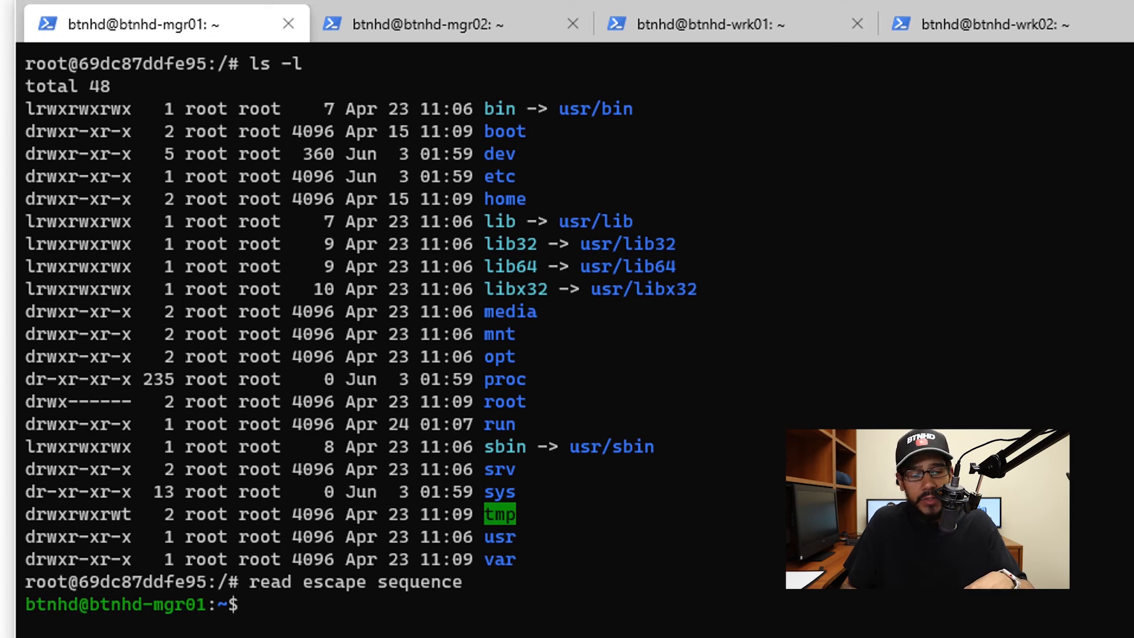
Run sudo docker ps showing btnhd-ubuntu up for 11 minutes.
type("sudo docker ps")
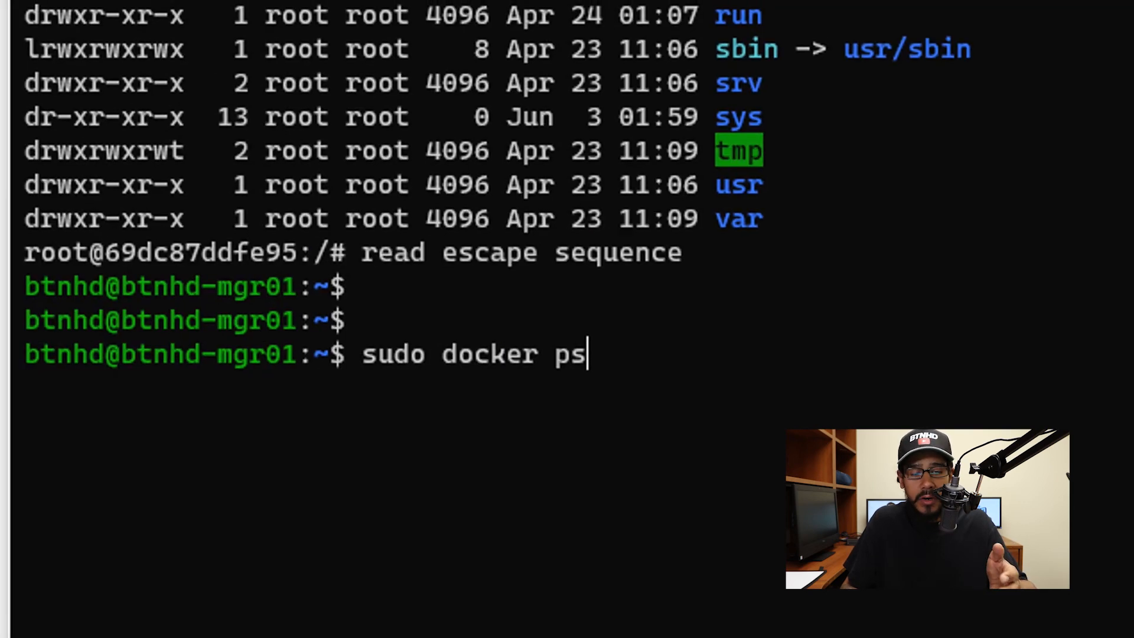
key("Return")
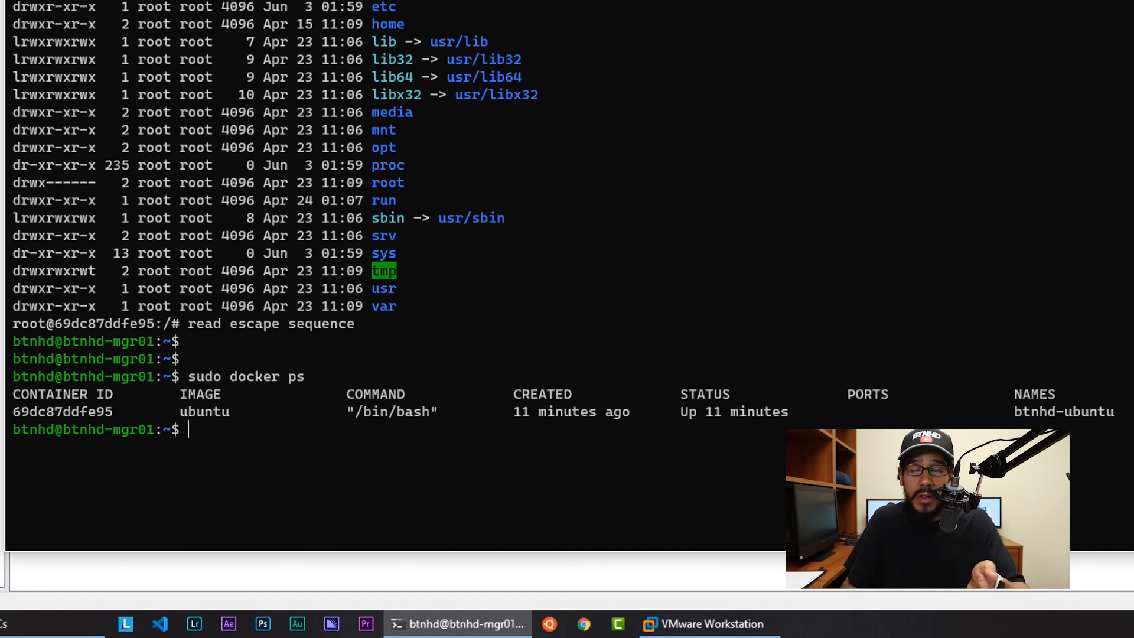
mouse_move(813, 161)
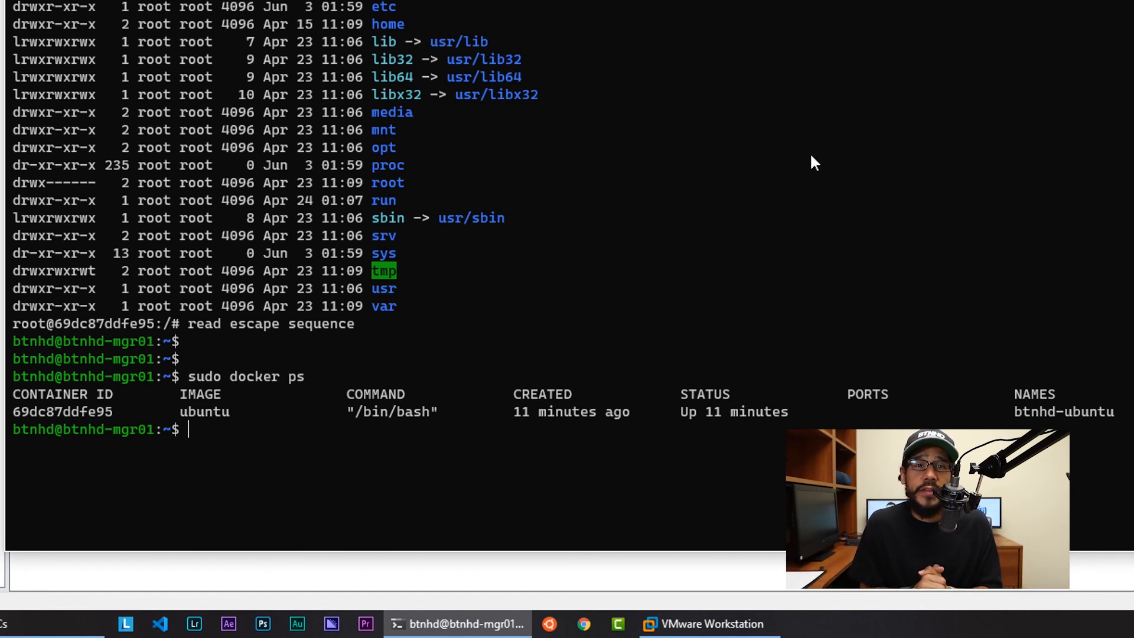